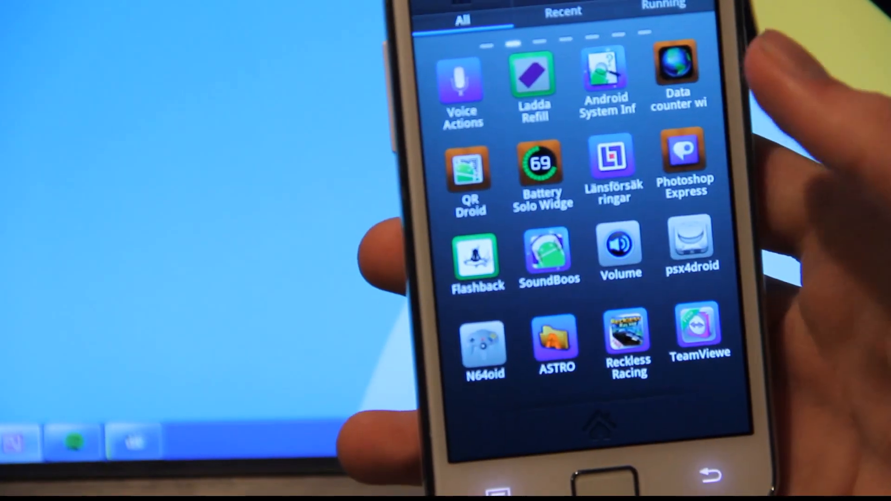
Launch ASTRO File Manager from the Android app drawer.
click(554, 341)
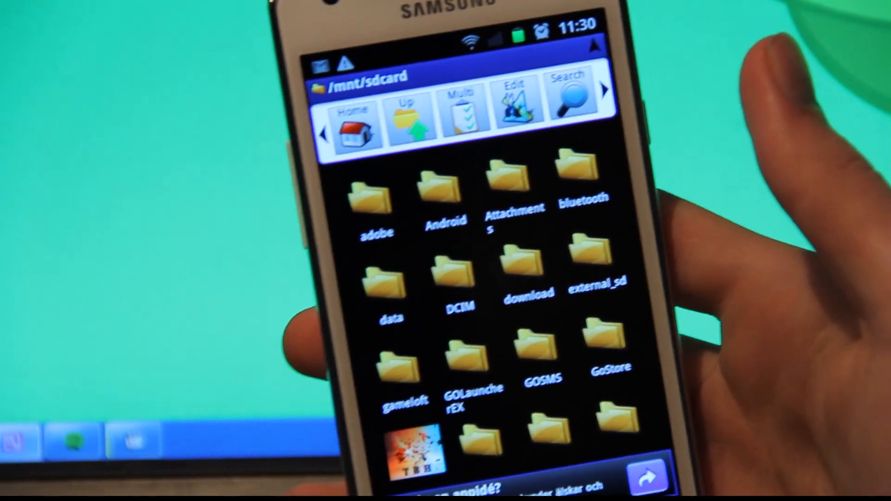
Scroll down the /mnt/sdcard folder grid past images, LOST.DIR, media and music.
scroll(down, 3)
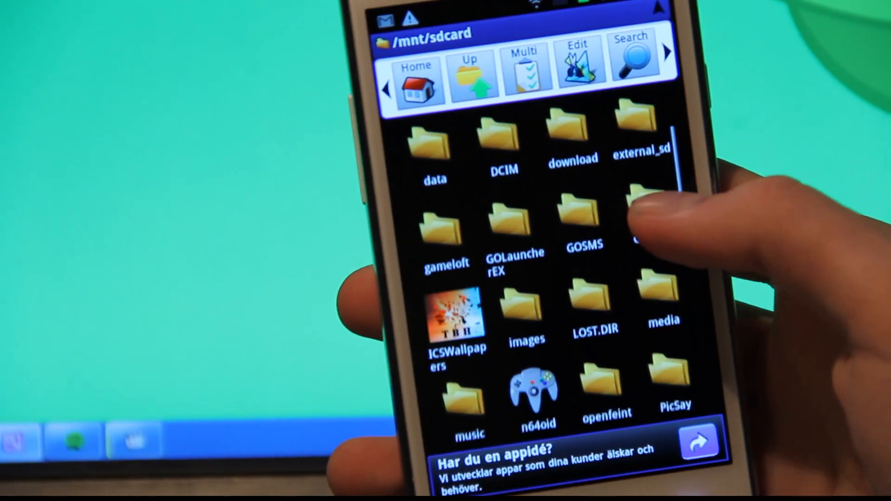